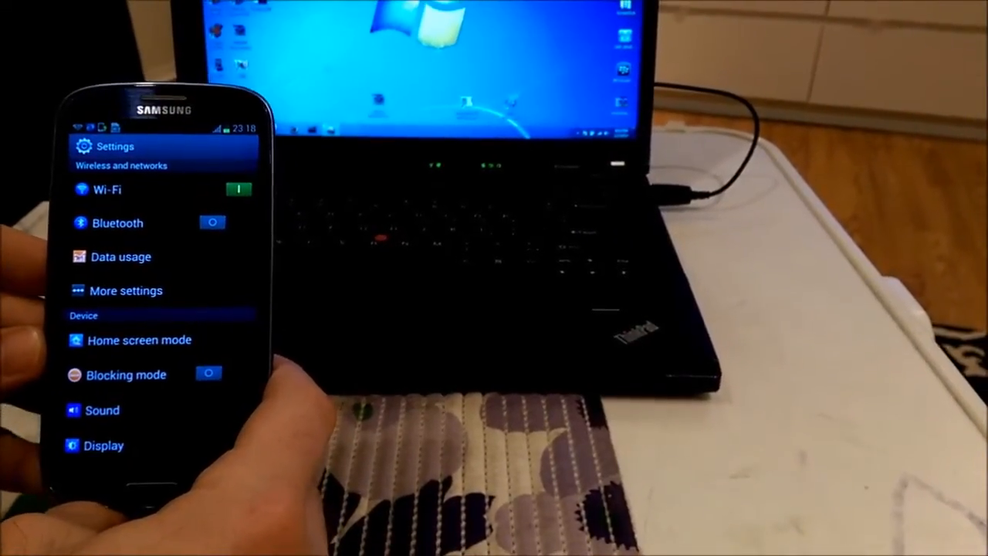
- Scroll down in Settings and open About device to see model, Android version and baseband
{"action": "scroll", "scroll_direction": "down", "scroll_amount": 3}
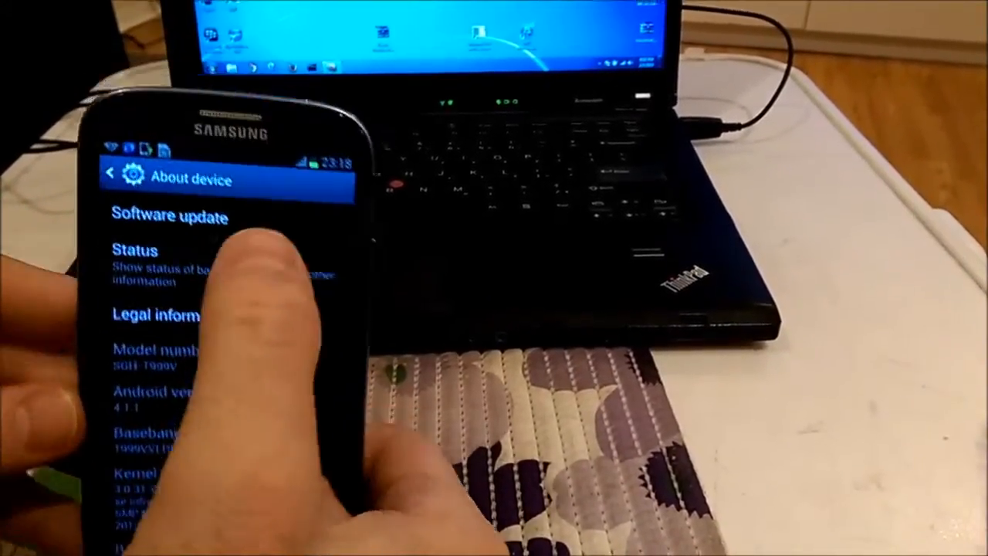
{"action": "left_click", "coordinate": [169, 215]}
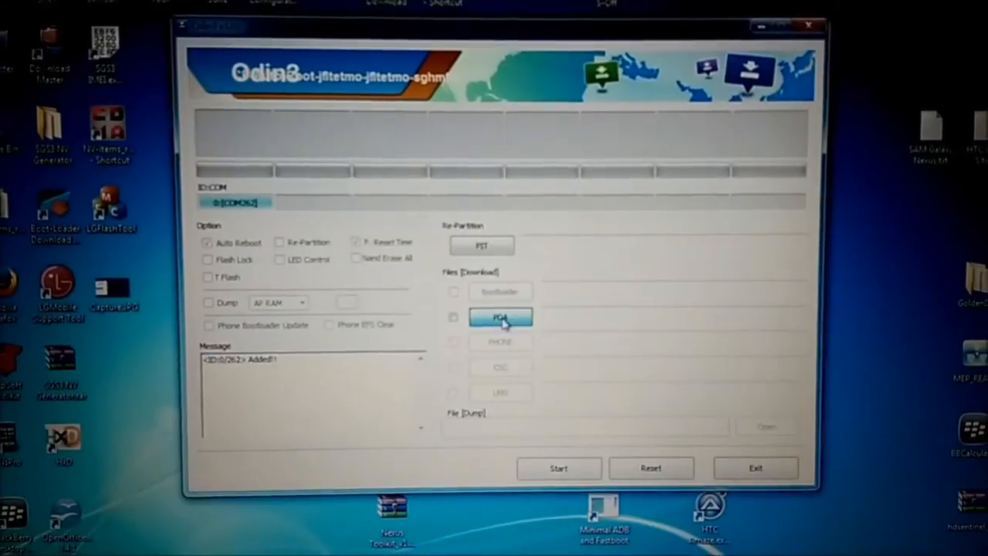
- Load the HOME tar.md5 firmware from the S3 4.4.2 ROM folder into the PDA slot
{"action": "left_click", "coordinate": [500, 318]}
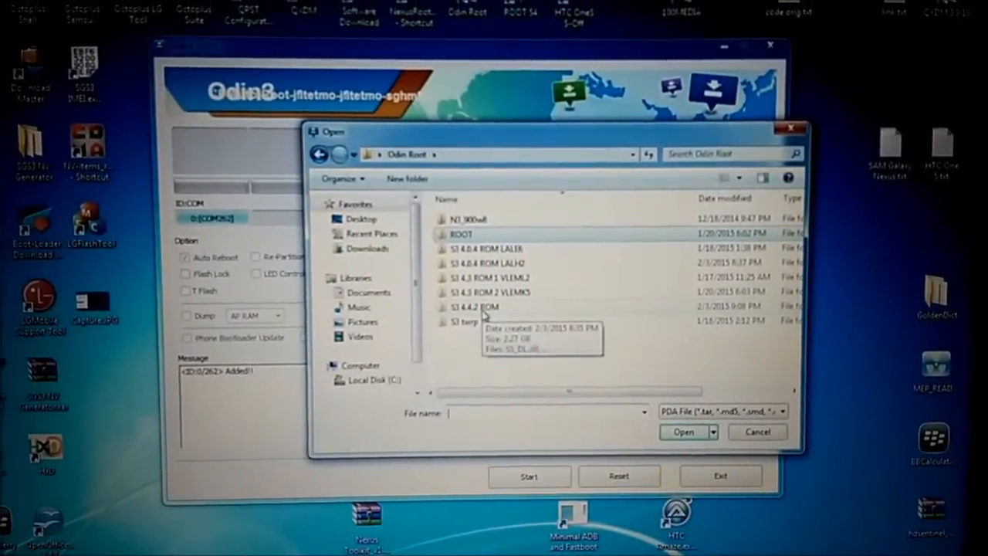
{"action": "double_click", "coordinate": [479, 307]}
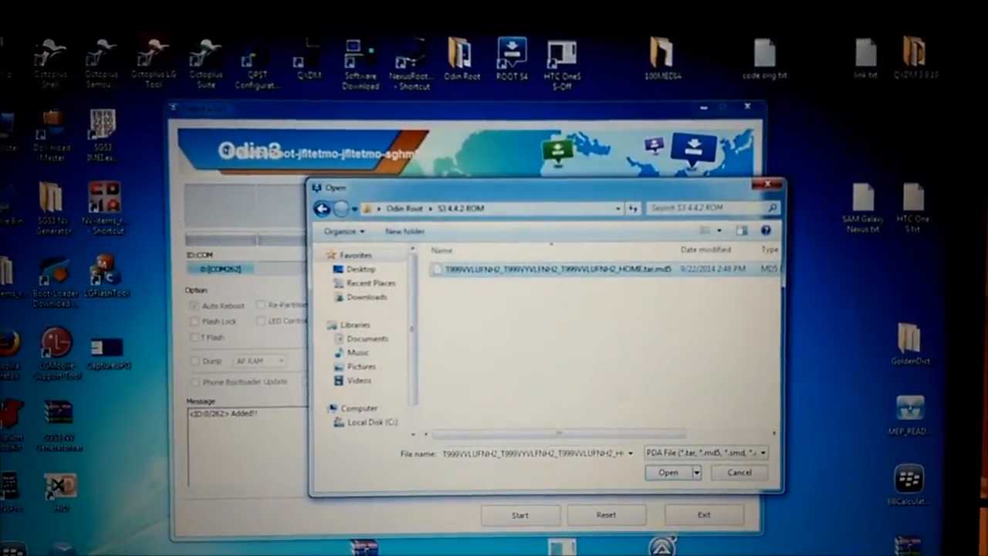
{"action": "left_click", "coordinate": [666, 472]}
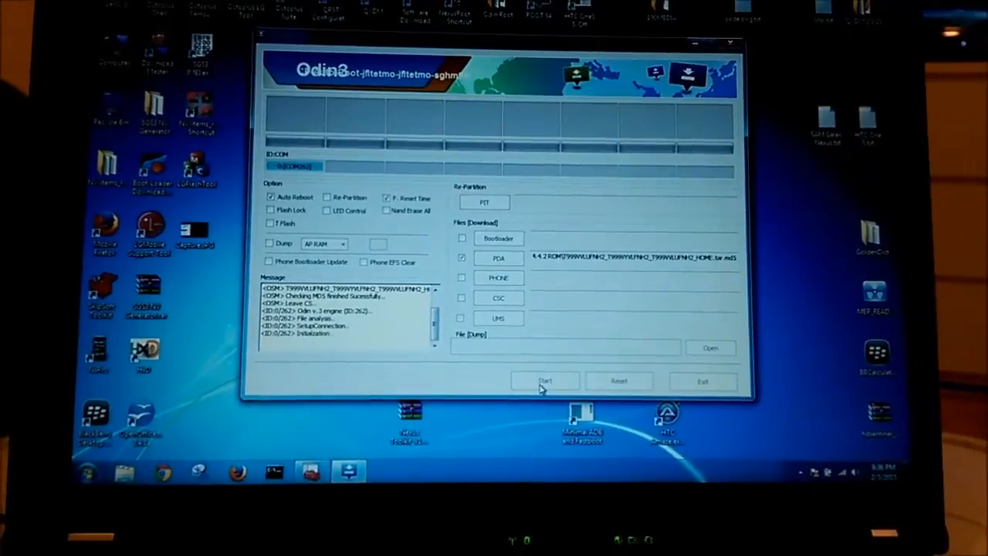
{"action": "left_click", "coordinate": [545, 381]}
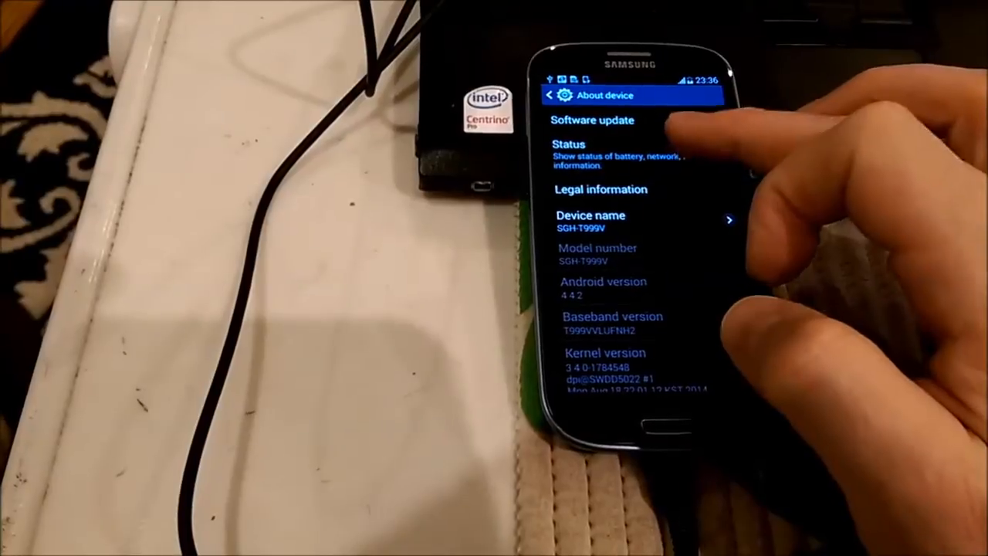
- View the Status page and scroll down to the phone's IMEI
{"action": "left_click", "coordinate": [568, 154]}
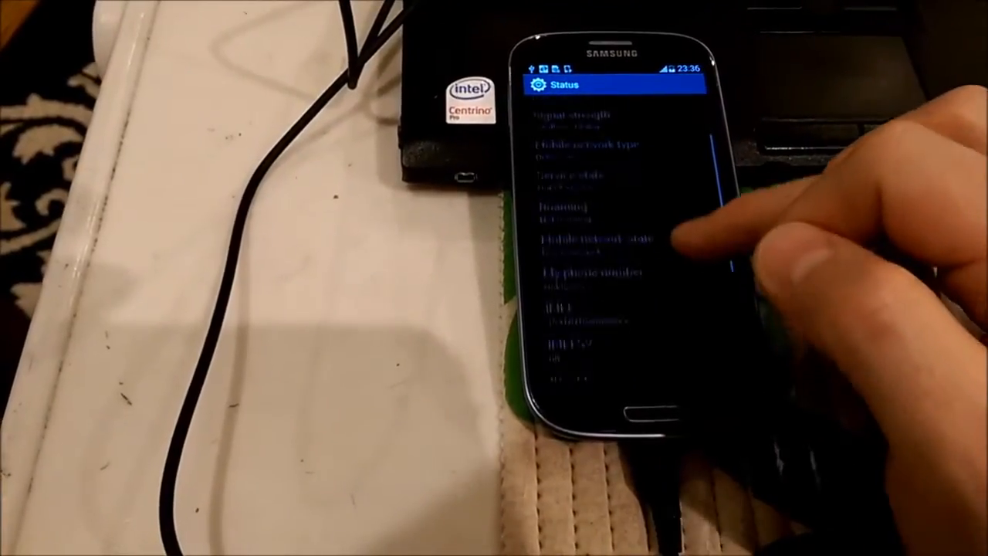
{"action": "scroll", "scroll_direction": "down", "scroll_amount": 3}
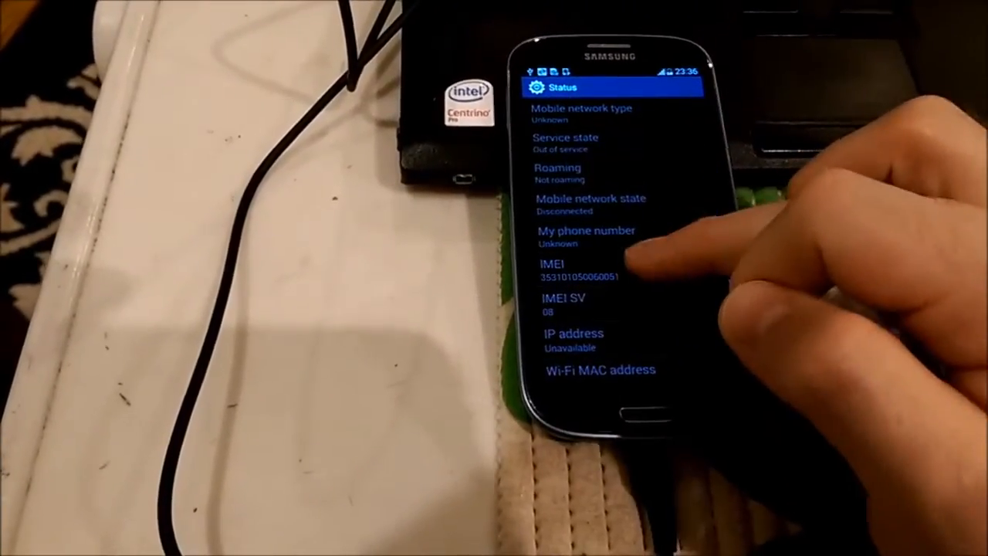